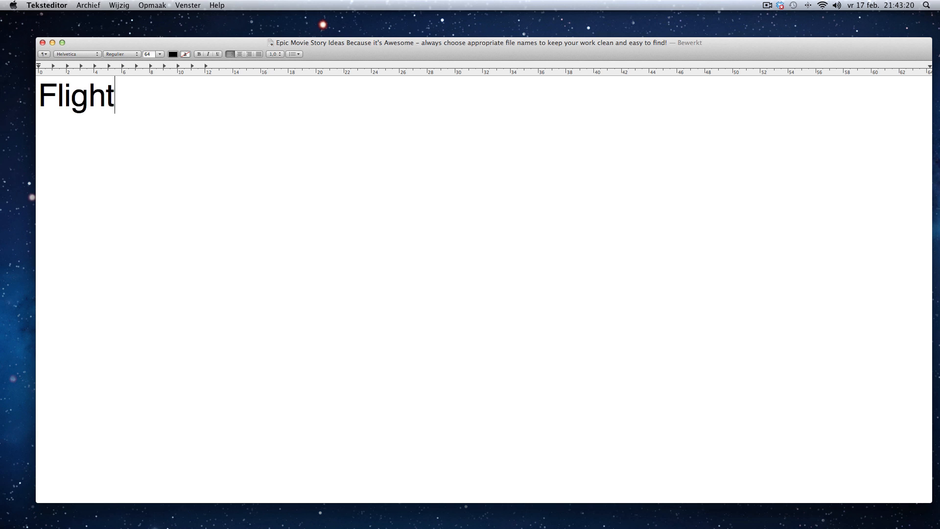
- Type the heading 'FlightGear Movie Story Ideas'
text(Gear)
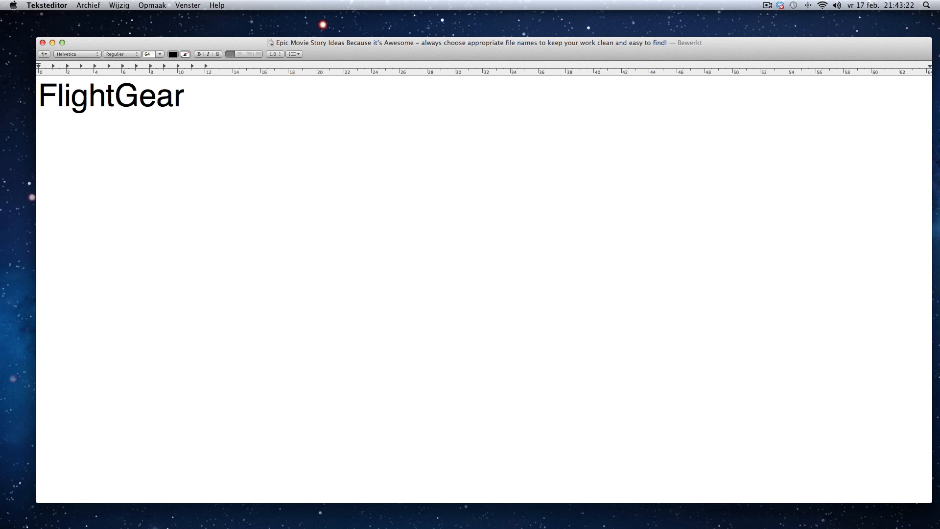
text(Movie Story Id)
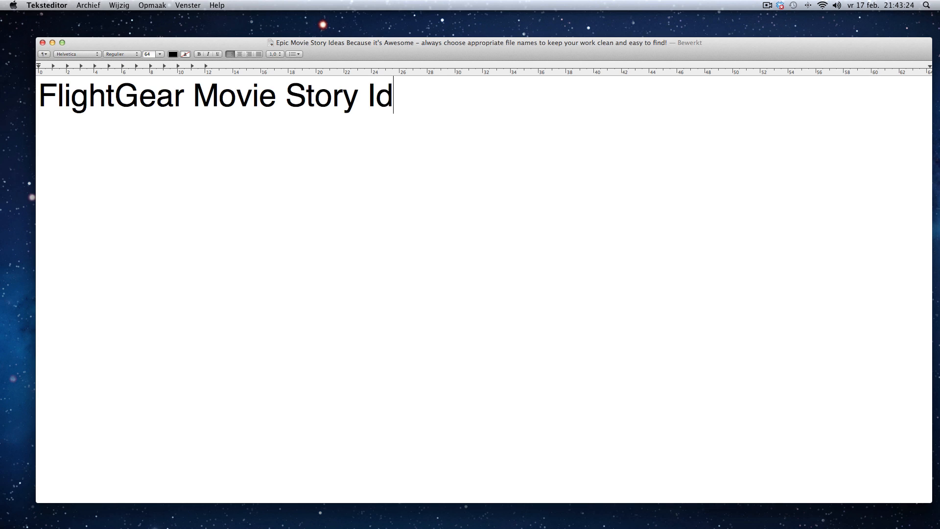
text(eas)
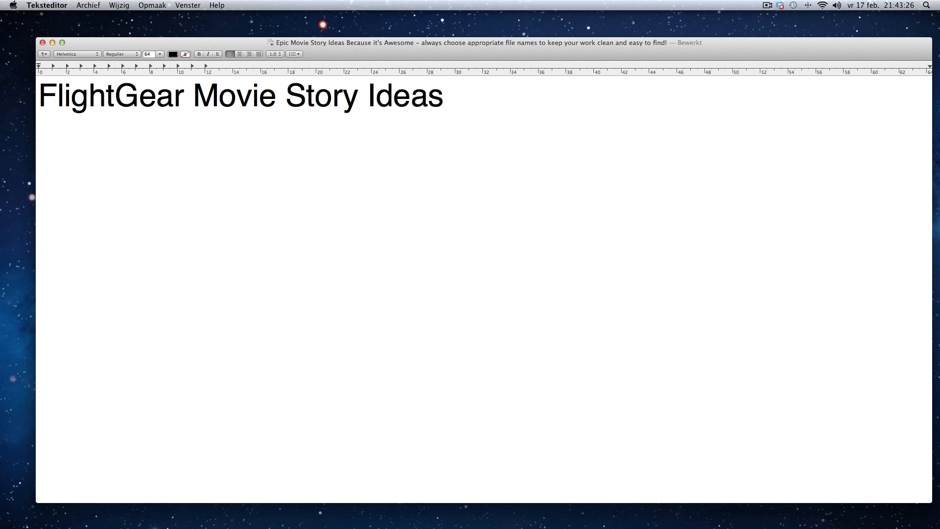
- Set the new line to size 48 and begin the Boeing 777-200ER story from VHHH
click(159, 54)
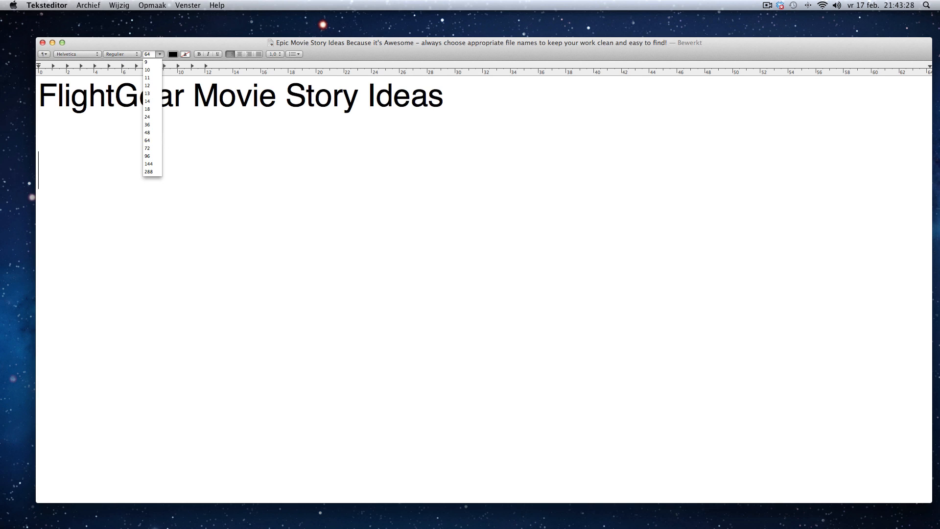
click(147, 132)
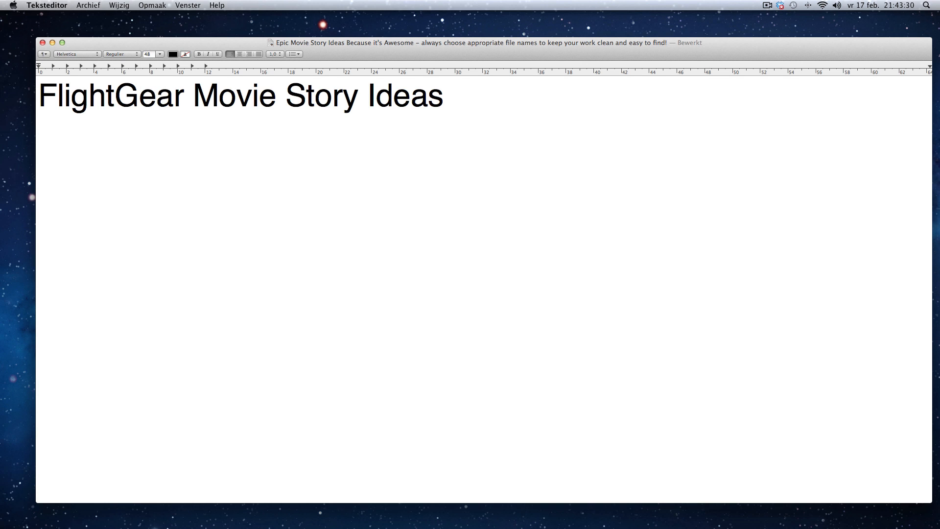
text(A Boeing 777-200ER takes off from VHHH in the morning and flies to L)
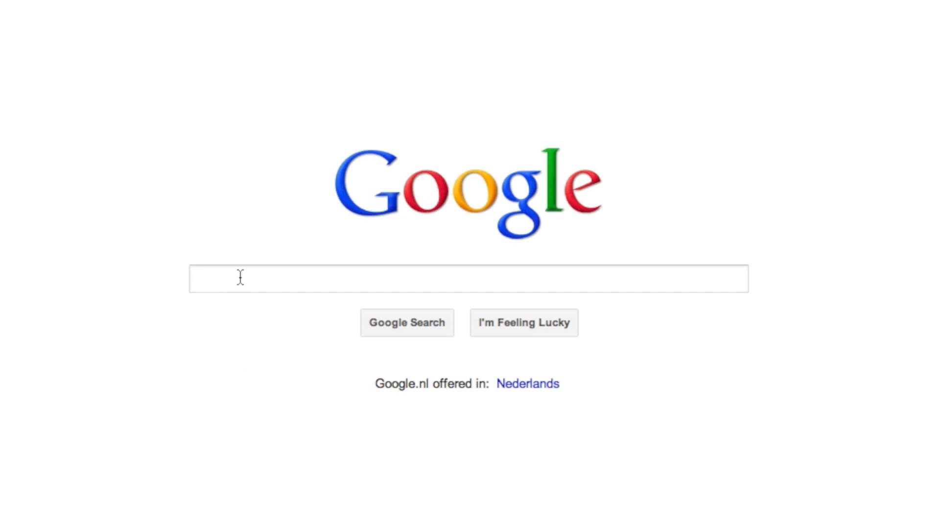
- Search for 'Royalty Free Music' and scroll through results such as incompetech.com
text(Royalty Free Music)
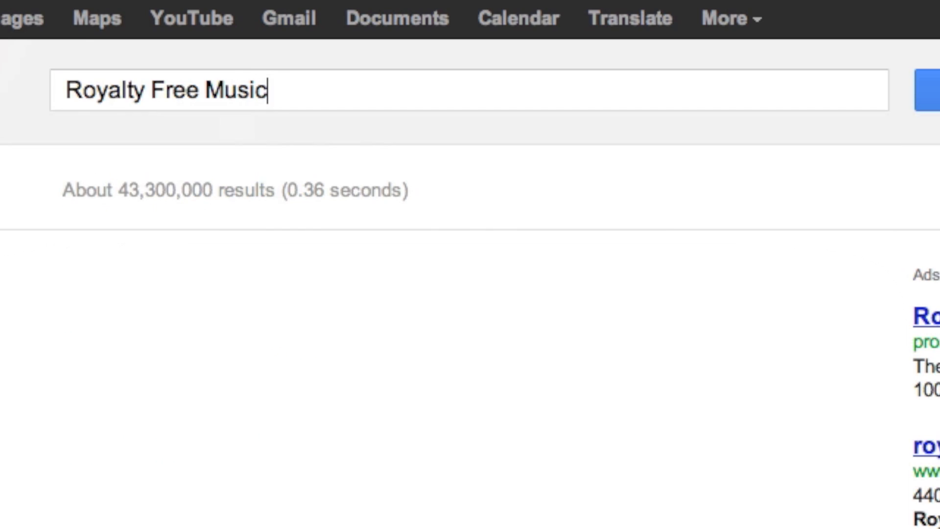
scroll(down, 3)
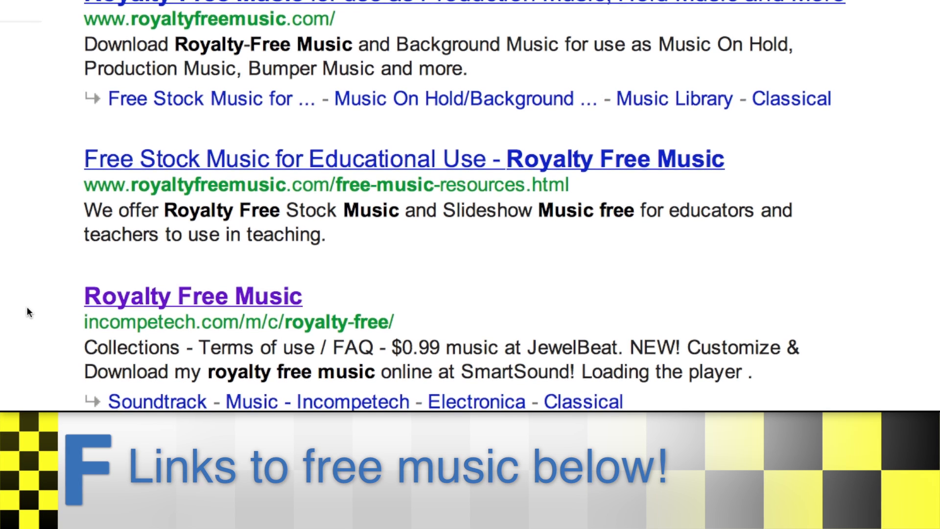
scroll(down, 3)
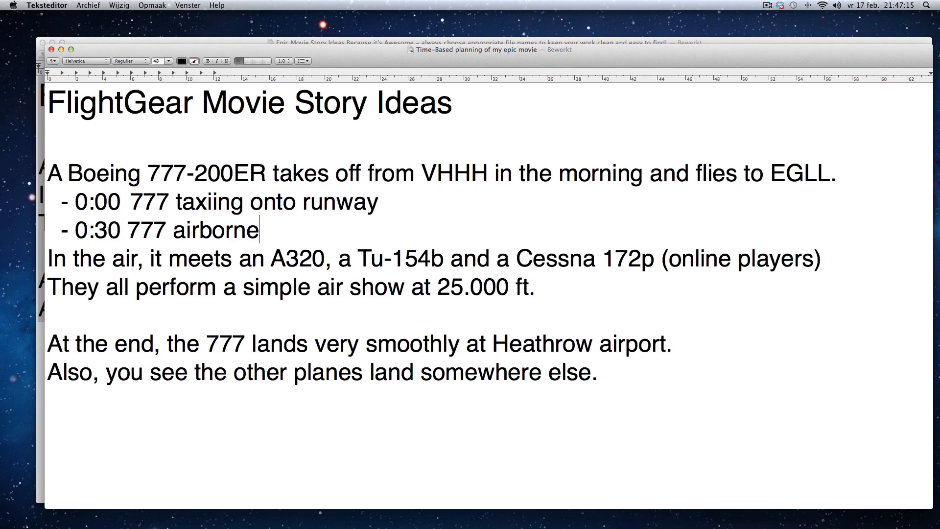
- Add the shot line '- 0:25 Close-up of wheels leaving the ground'
text(- 0:25  Close-up of wheels)
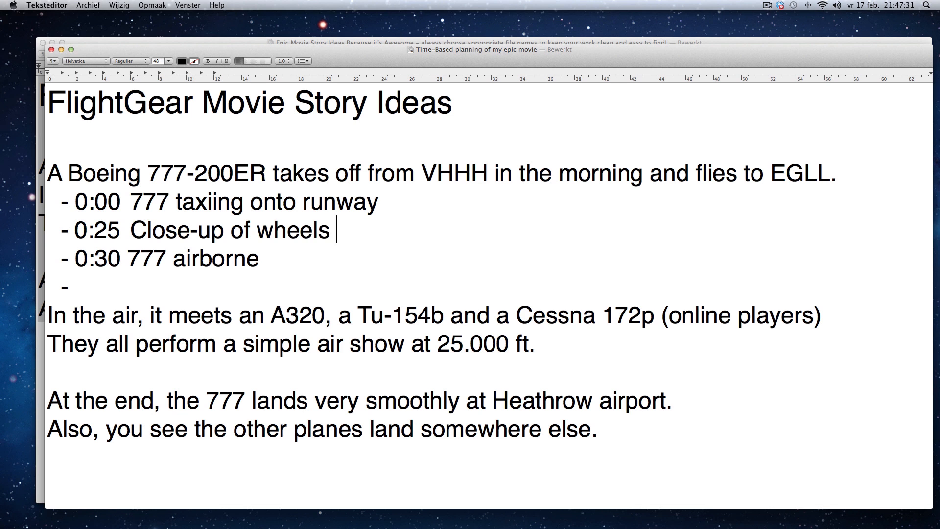
text(leaving the ground)
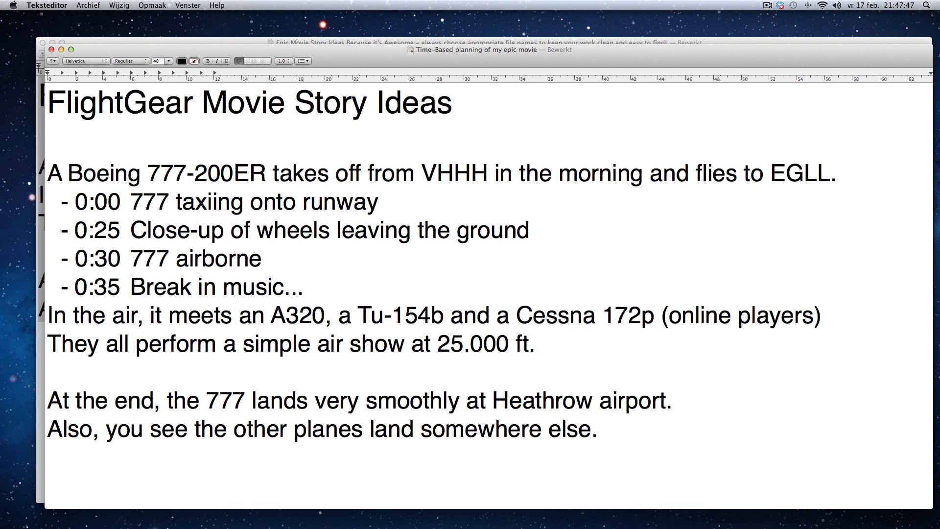